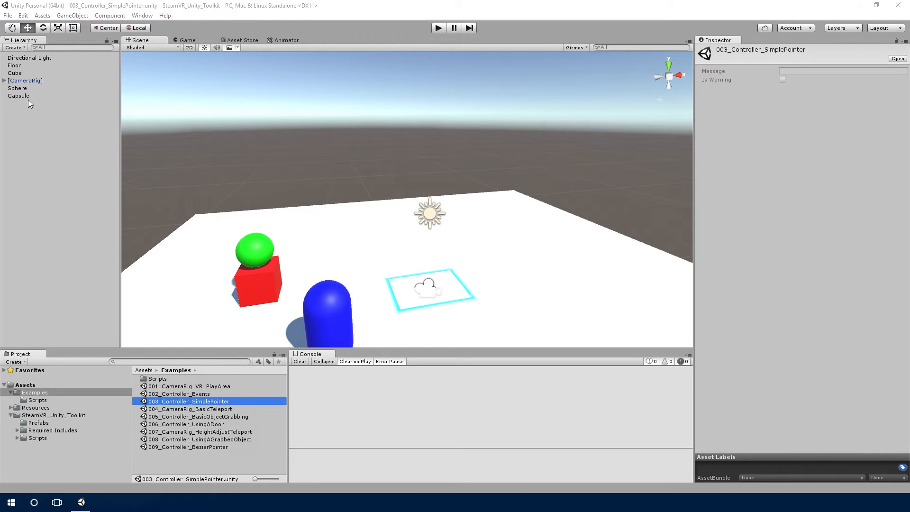
# - Expand [CameraRig] and select Controller (right) to show its red Simple Pointer settings
pyautogui.click(4, 80)
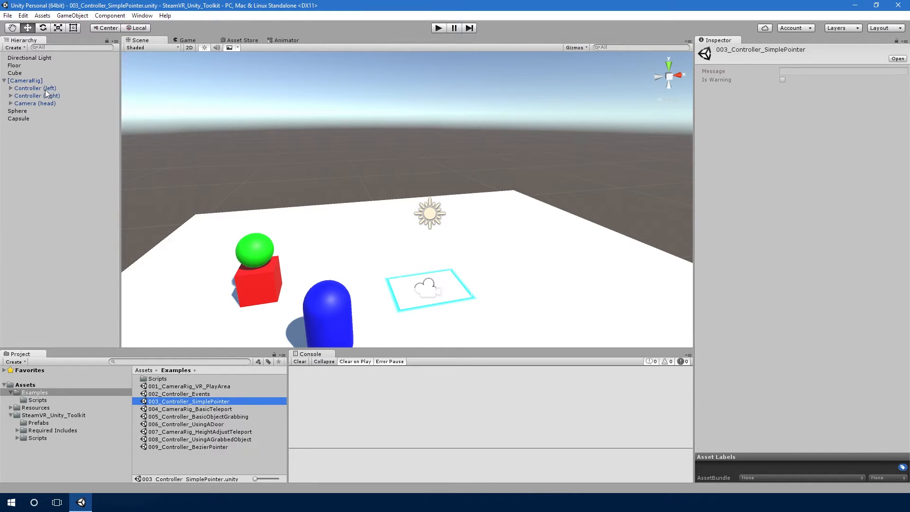
pyautogui.click(33, 95)
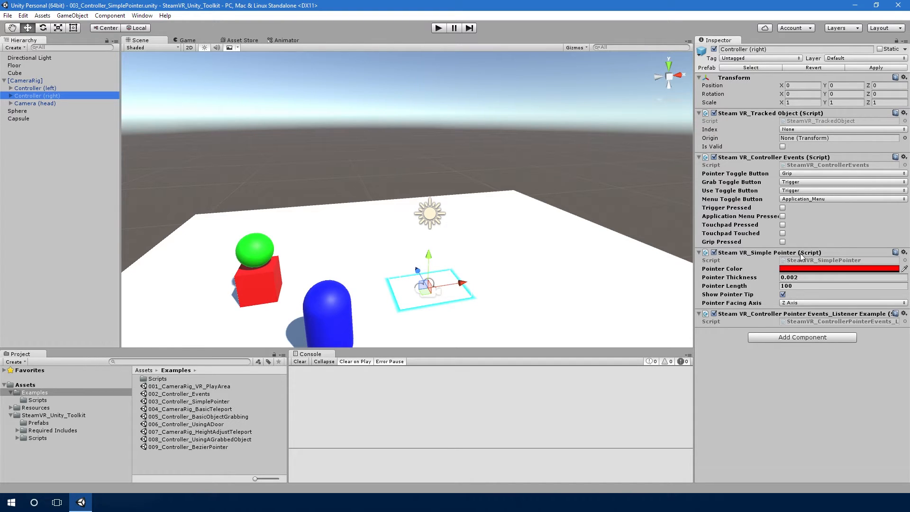
pyautogui.moveTo(737, 302)
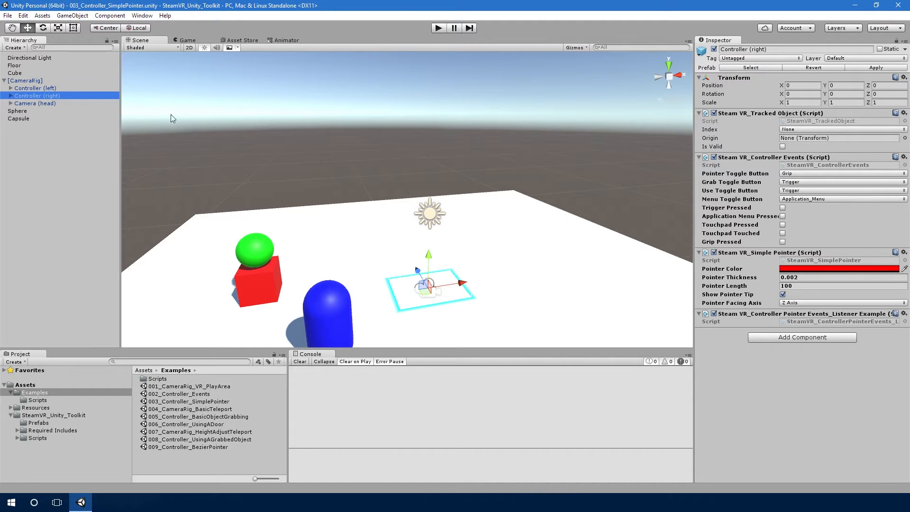
pyautogui.click(28, 88)
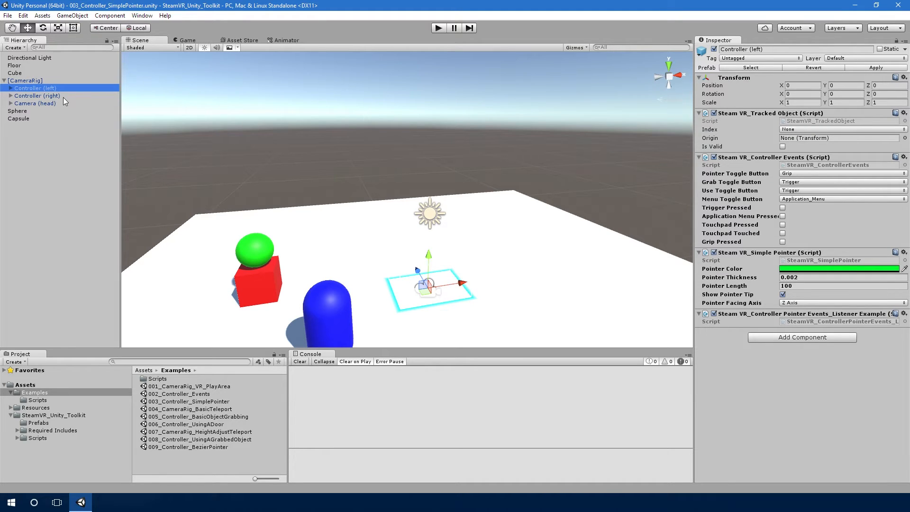
pyautogui.click(31, 95)
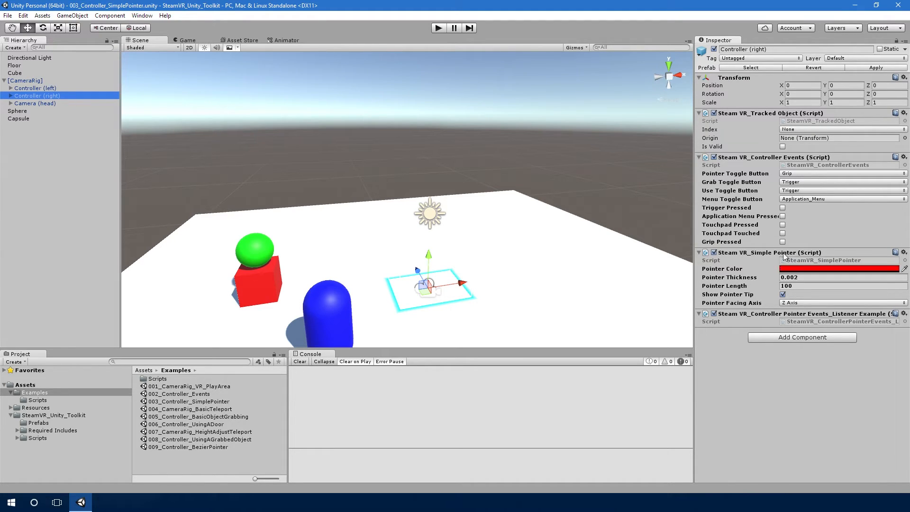
pyautogui.moveTo(809, 277)
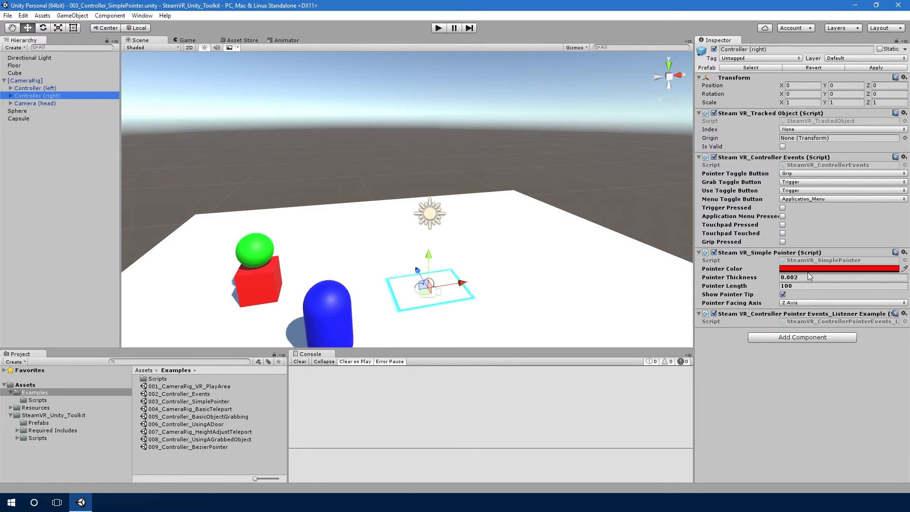
pyautogui.moveTo(822, 276)
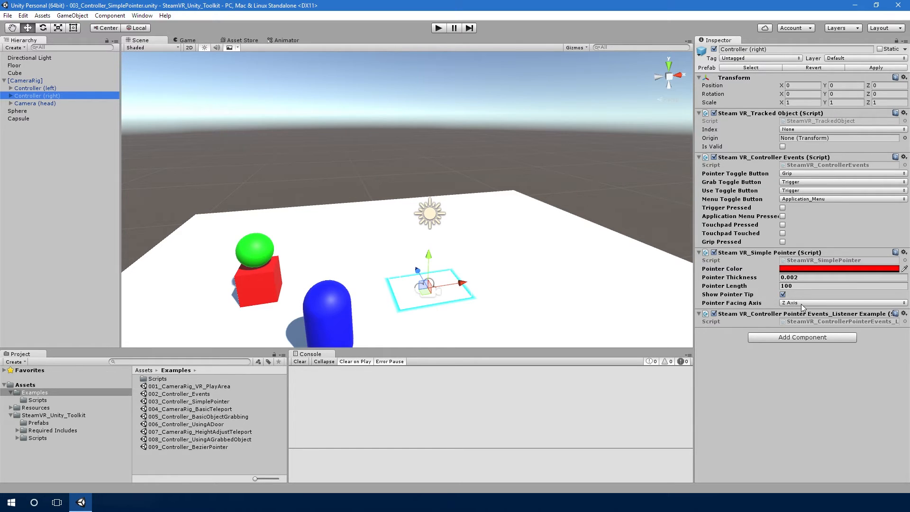
pyautogui.moveTo(387, 307)
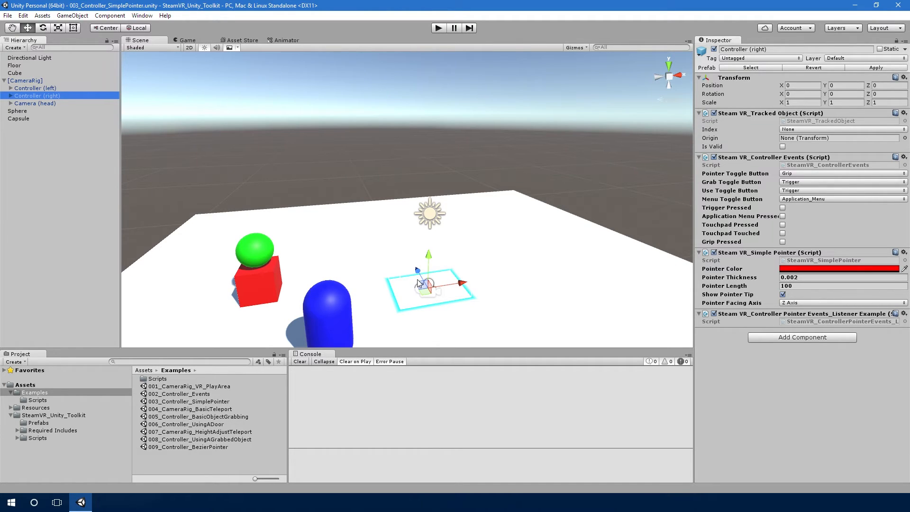
pyautogui.moveTo(757, 280)
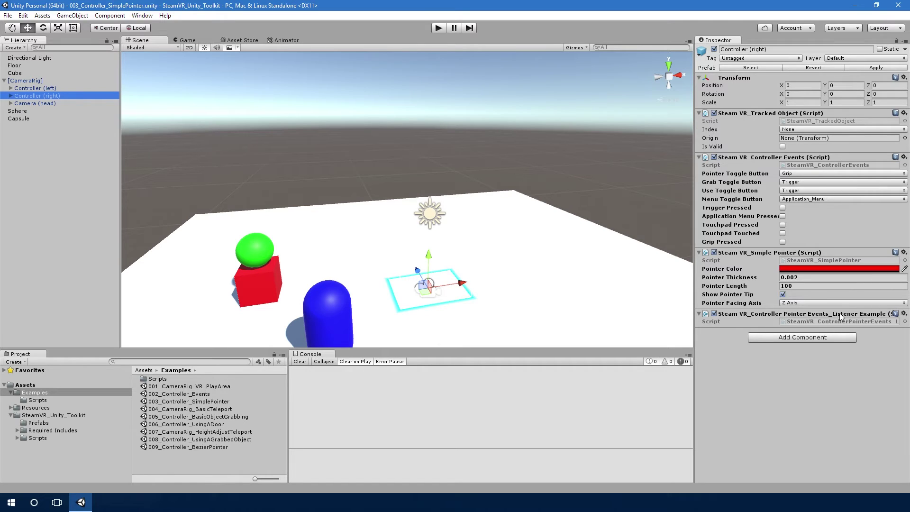
pyautogui.moveTo(520, 263)
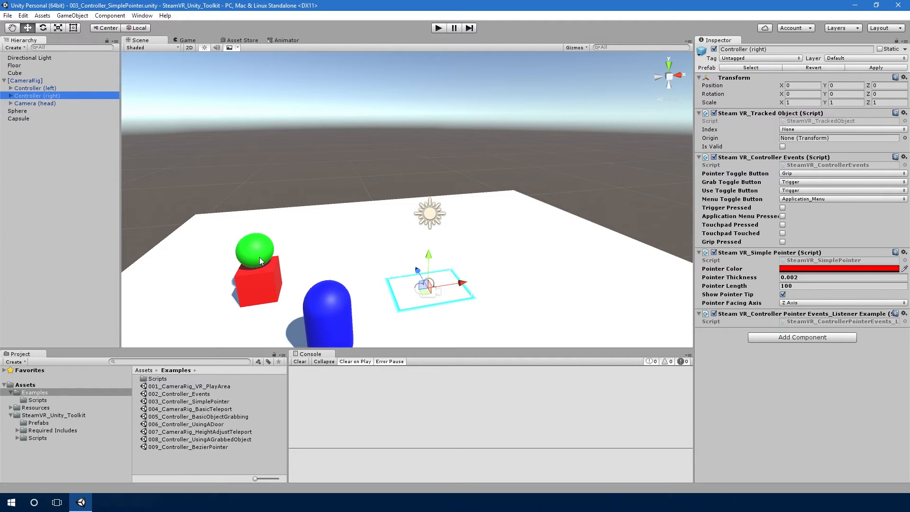
pyautogui.moveTo(354, 242)
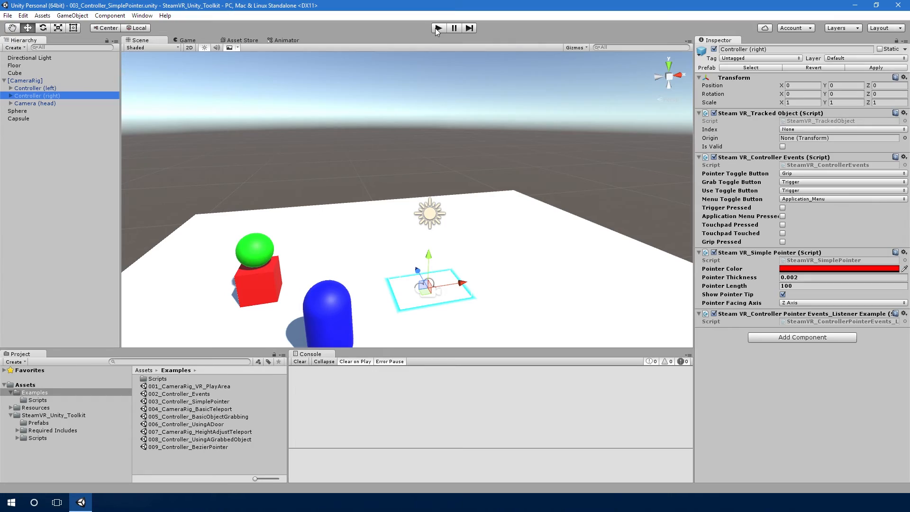
# - Enter Play mode to run the SimplePointer example scene with the headset prompt
pyautogui.click(437, 28)
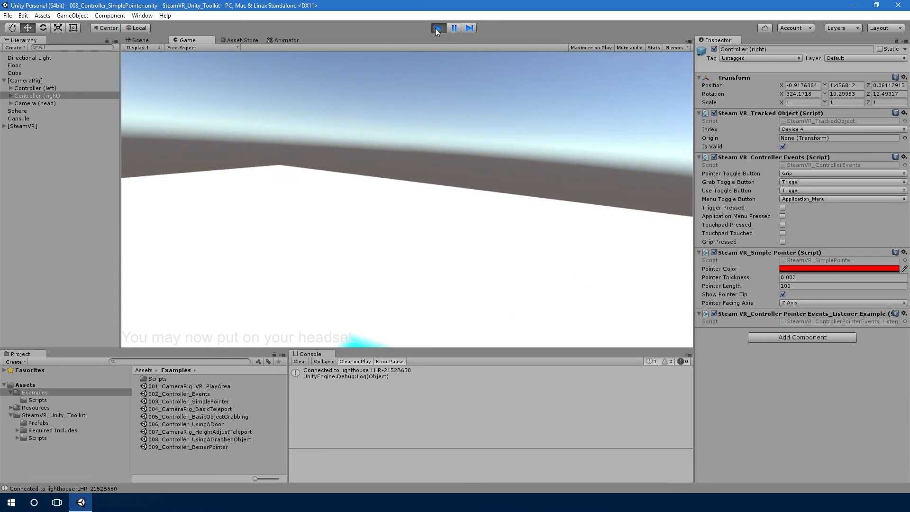